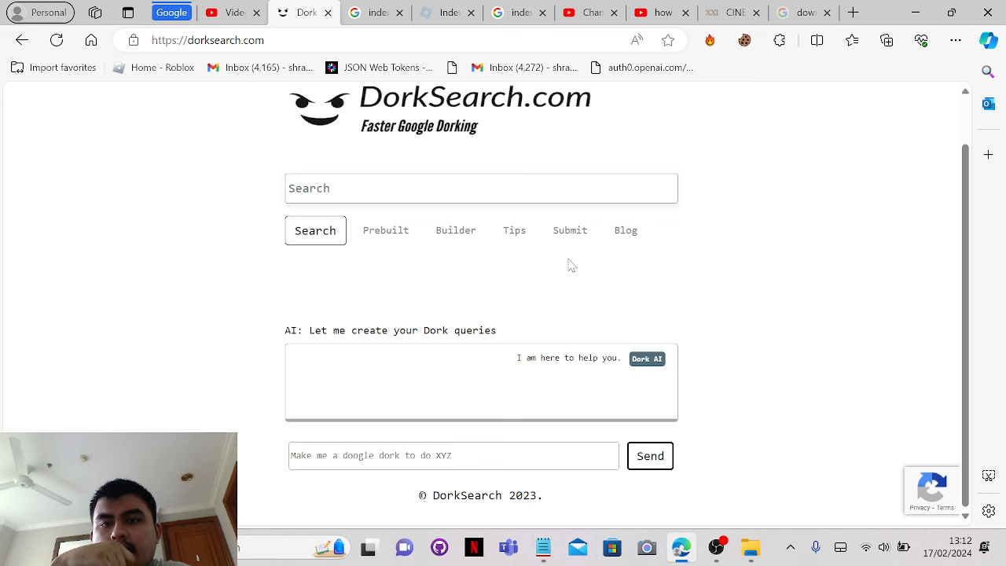
pyautogui.moveTo(420, 151)
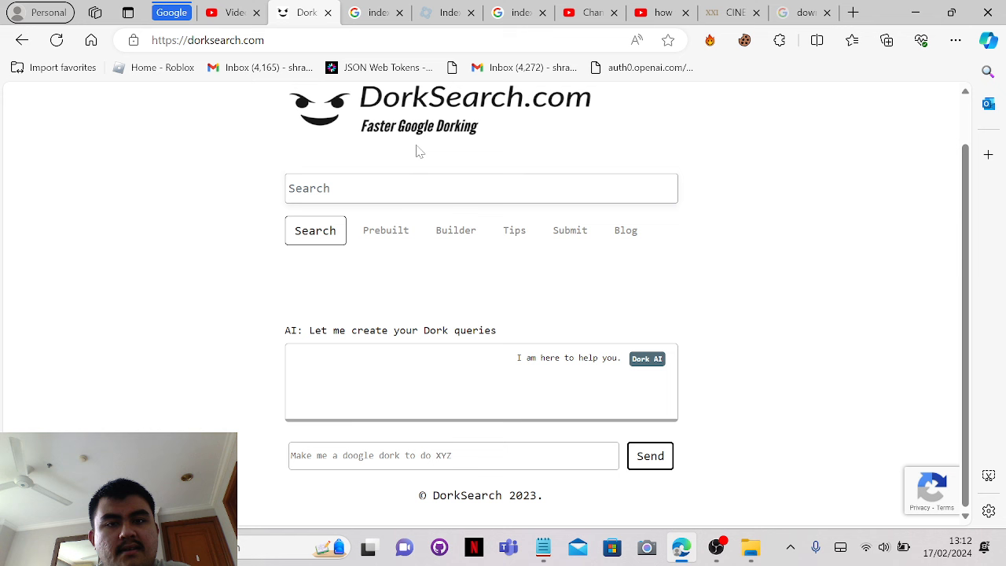
# Focus the empty Search box on the DorkSearch.com homepage for a dork query
pyautogui.click(481, 188)
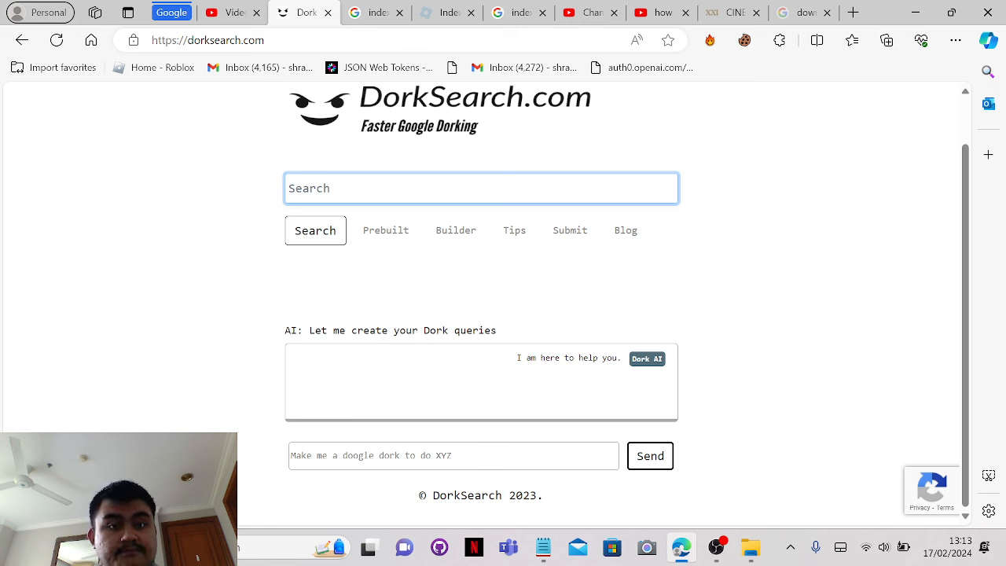